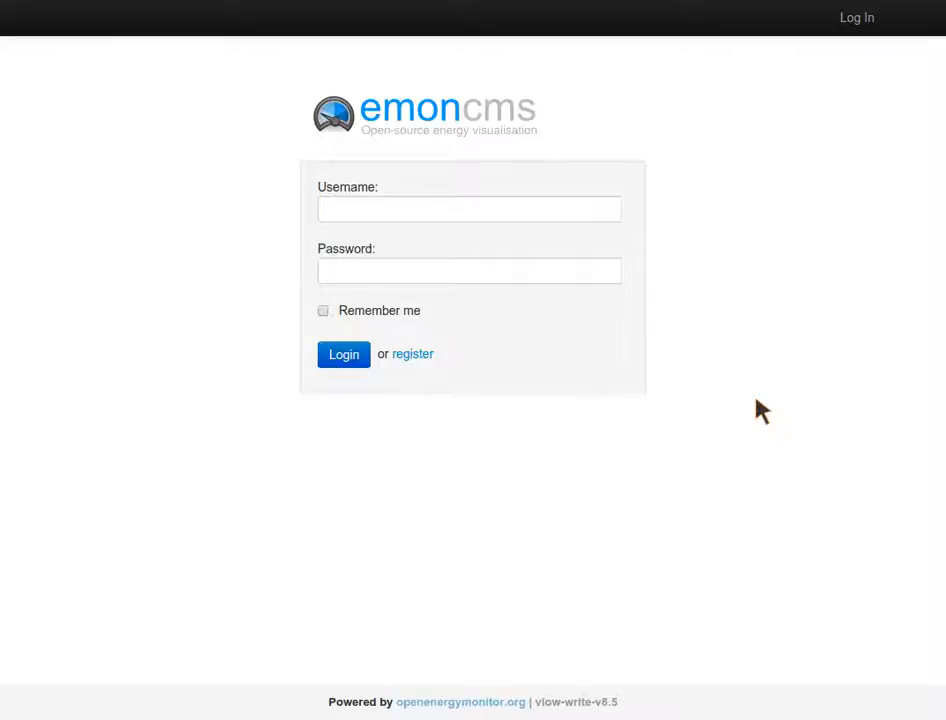
- Enter 'emonpi' as the username and fill in the password on the login form
click(468, 209)
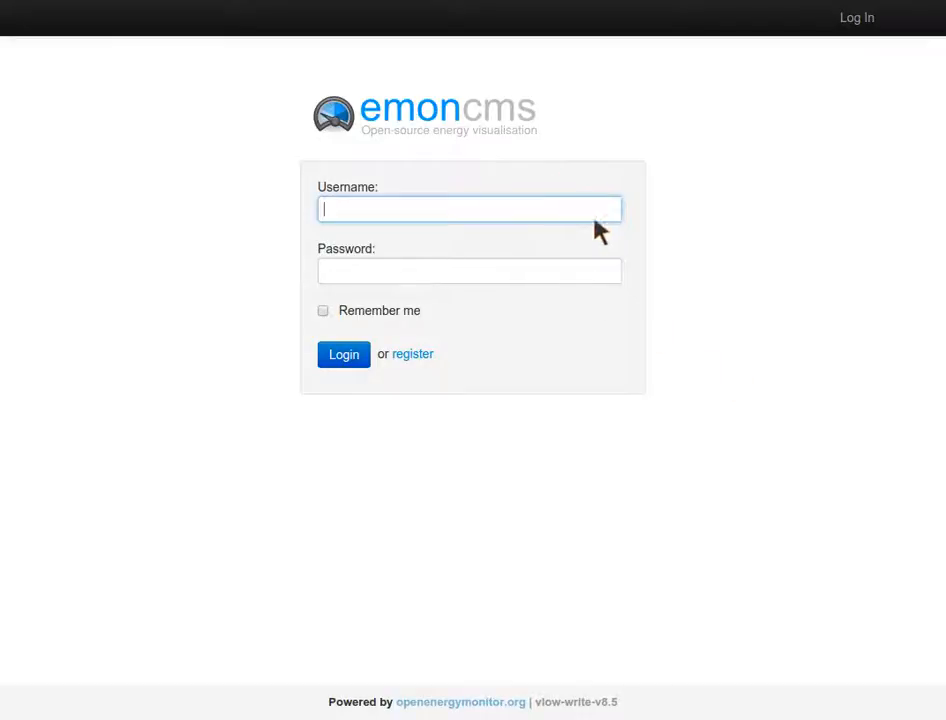
mouse_move(751, 304)
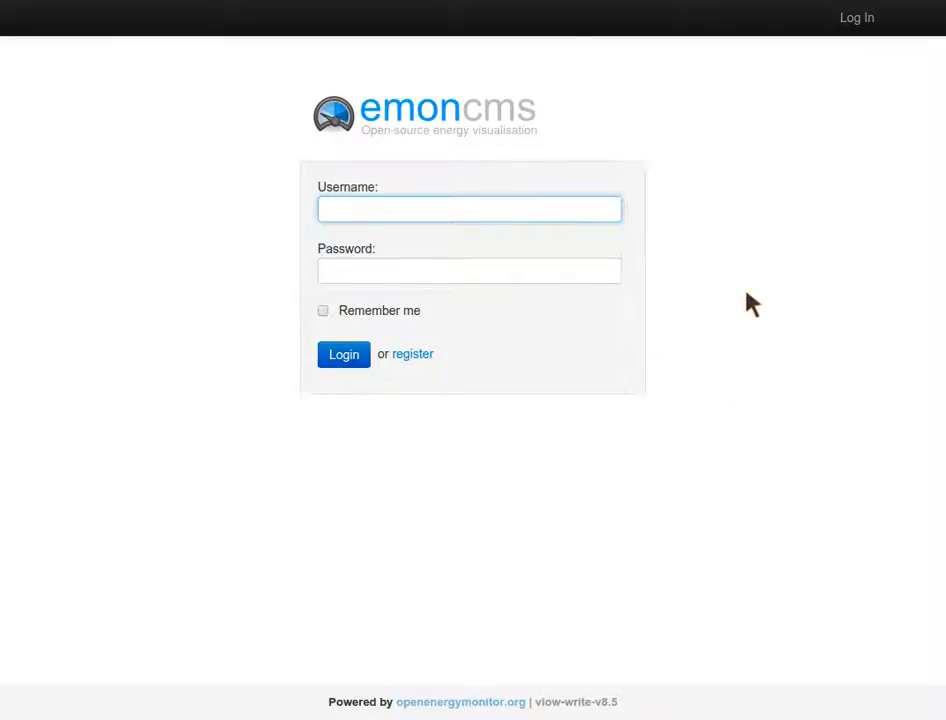
click(469, 208)
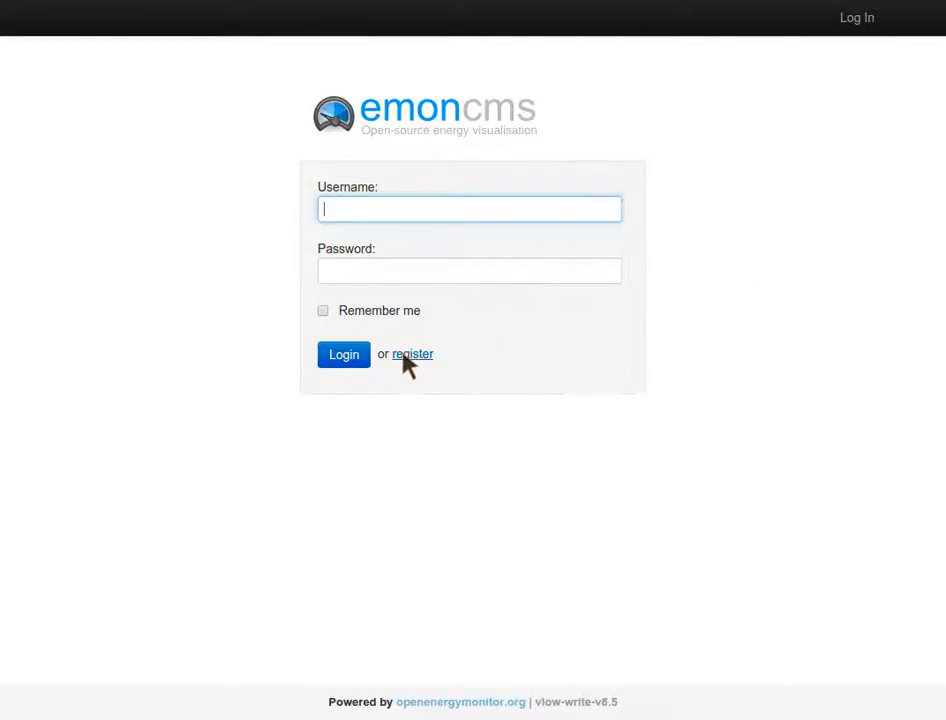
mouse_move(590, 385)
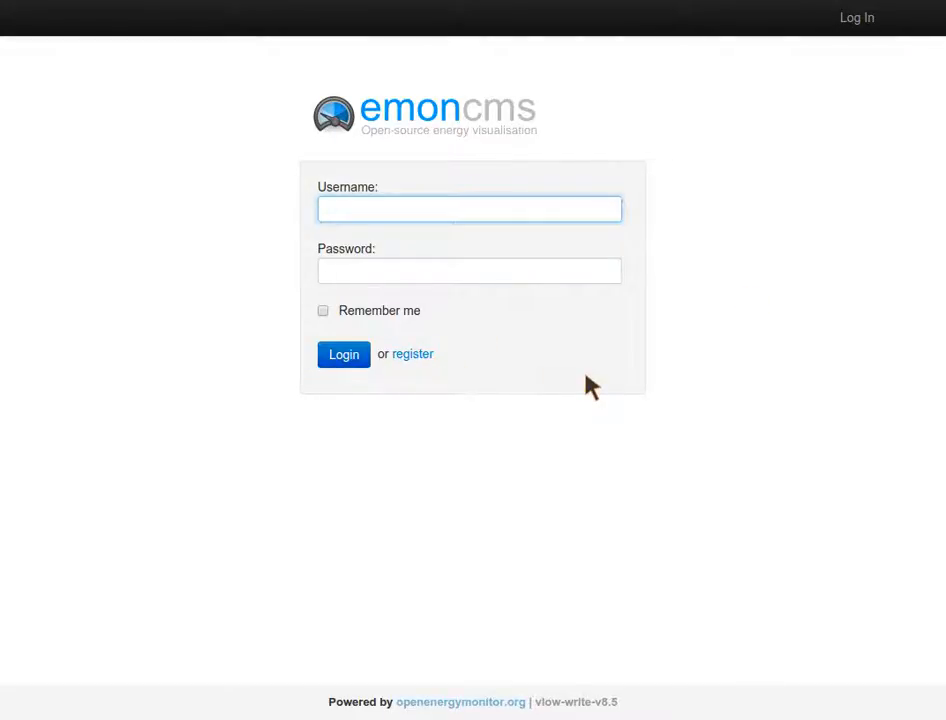
click(469, 208)
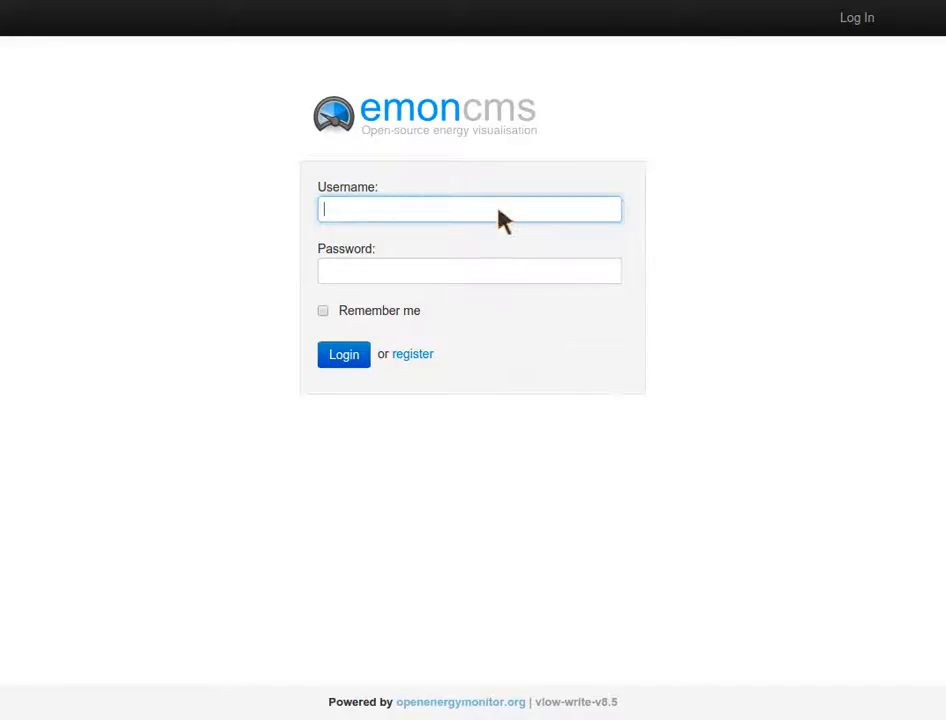
mouse_move(655, 395)
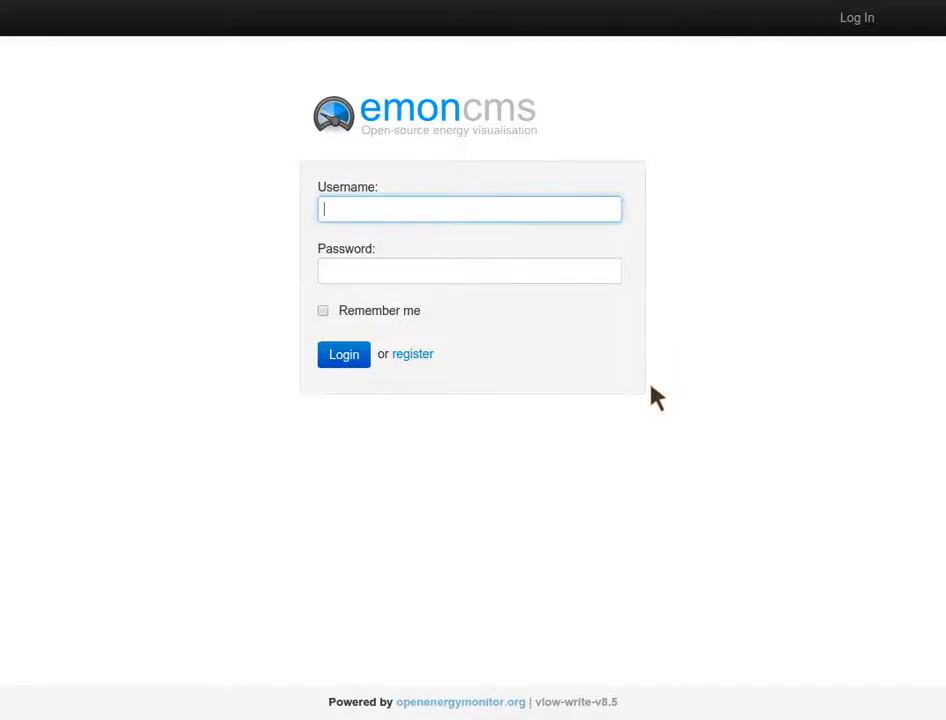
text(emonpi)
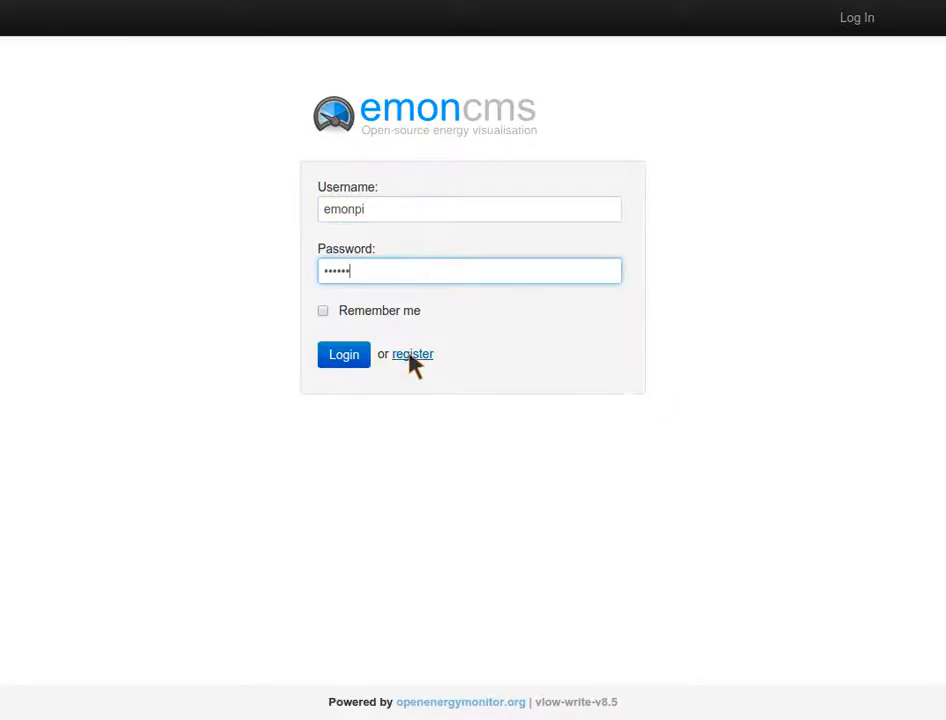
- Register the 'emonpi' account with an email address and confirmed password
click(412, 354)
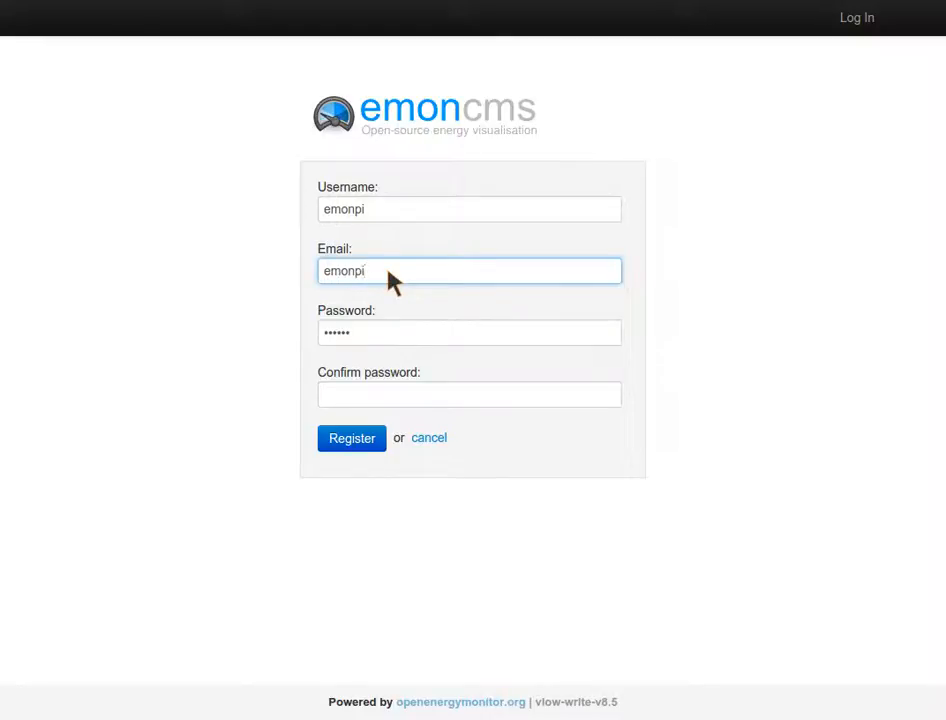
text(@emonpi.co.uk)
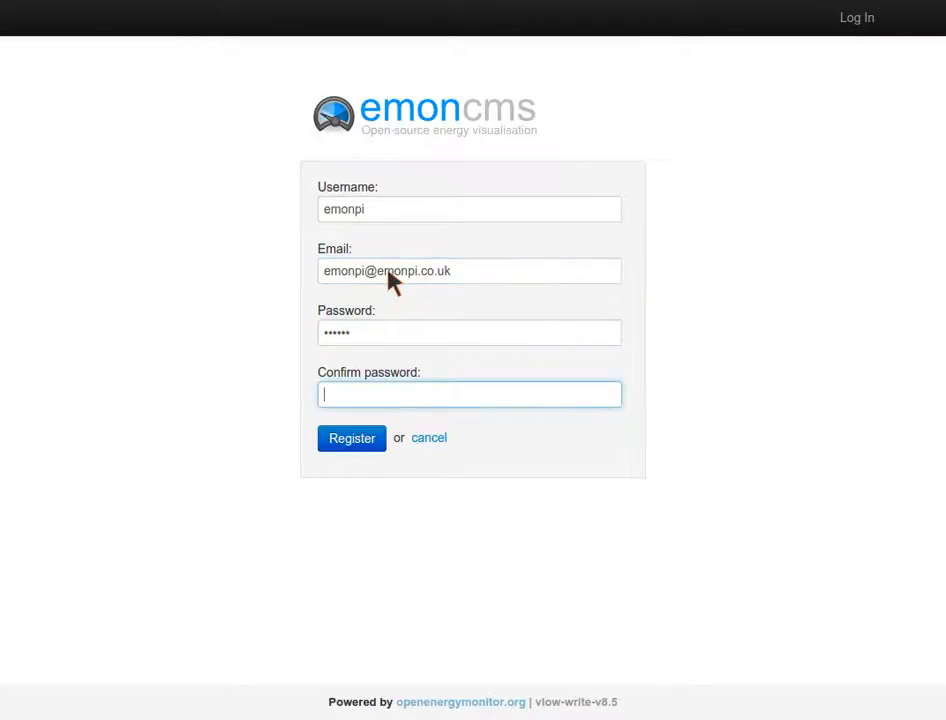
text(••••••)
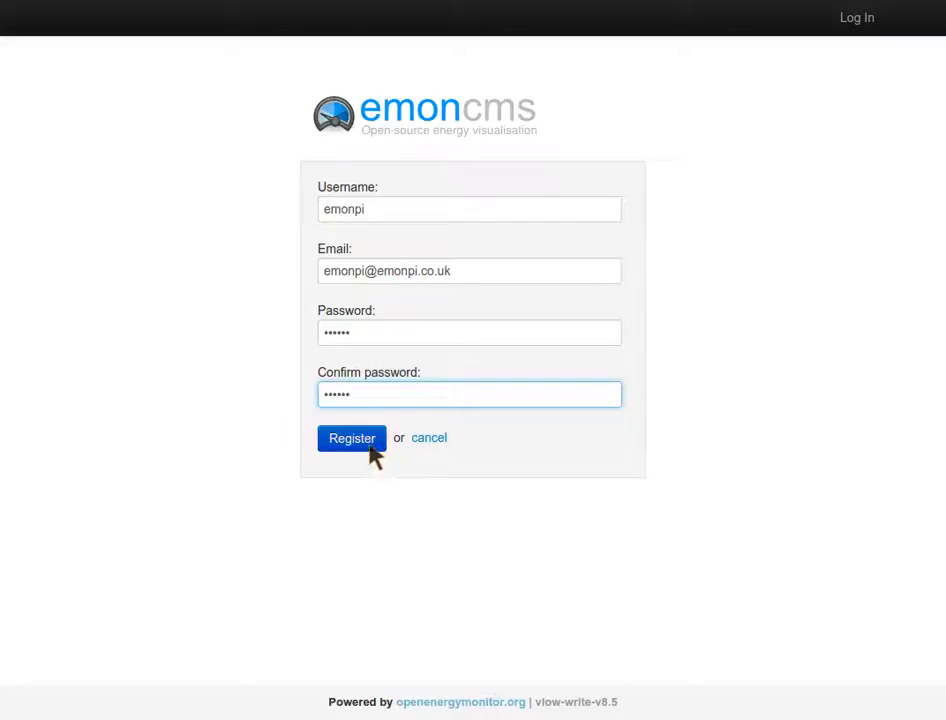
click(351, 438)
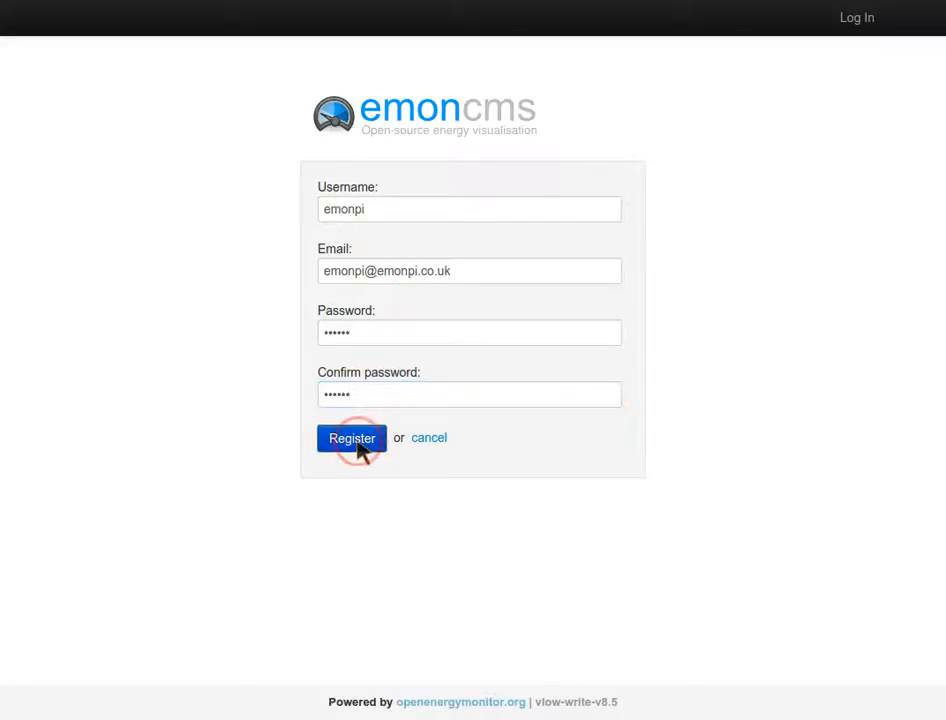
click(351, 438)
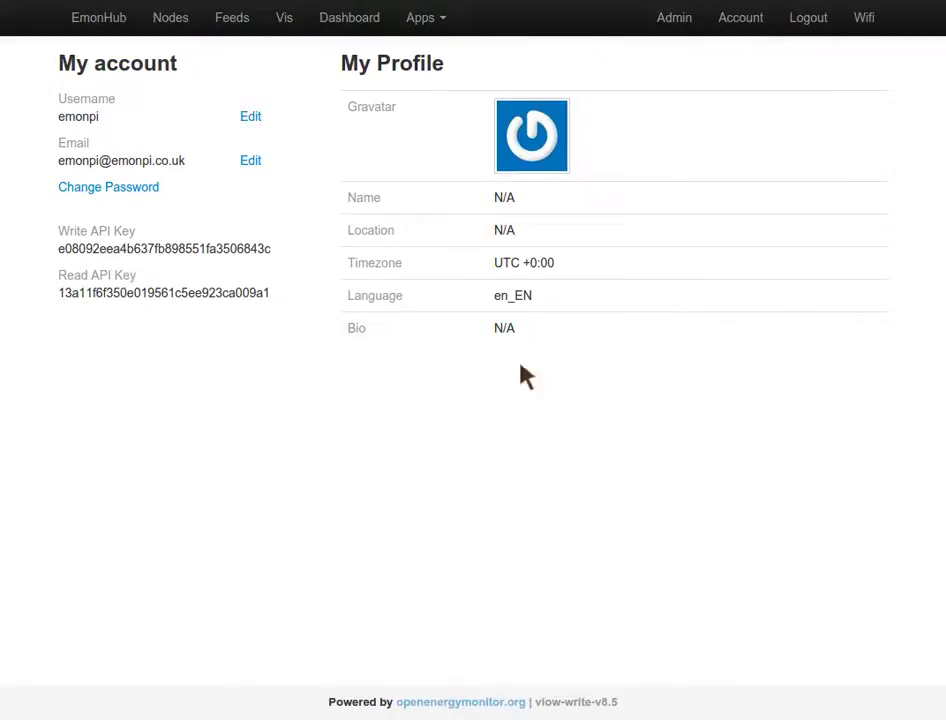
mouse_move(638, 608)
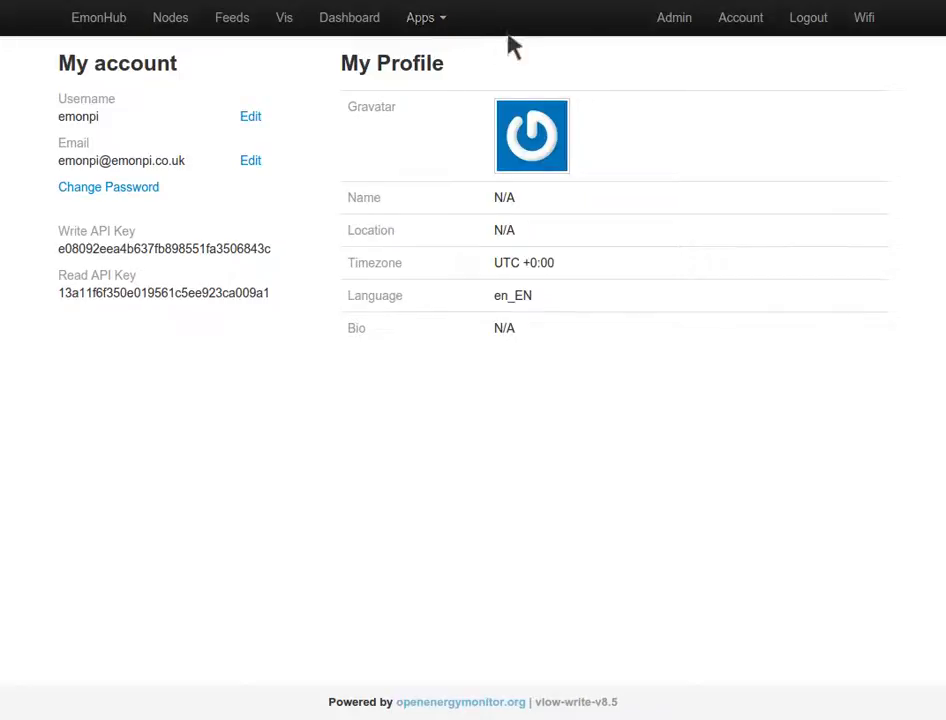
mouse_move(830, 88)
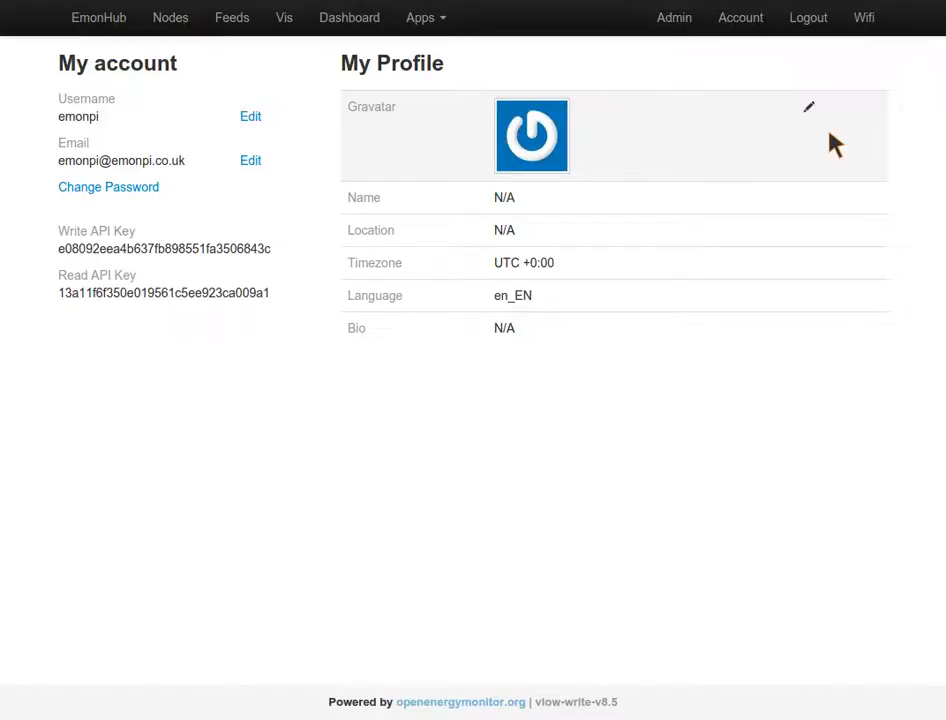
mouse_move(863, 30)
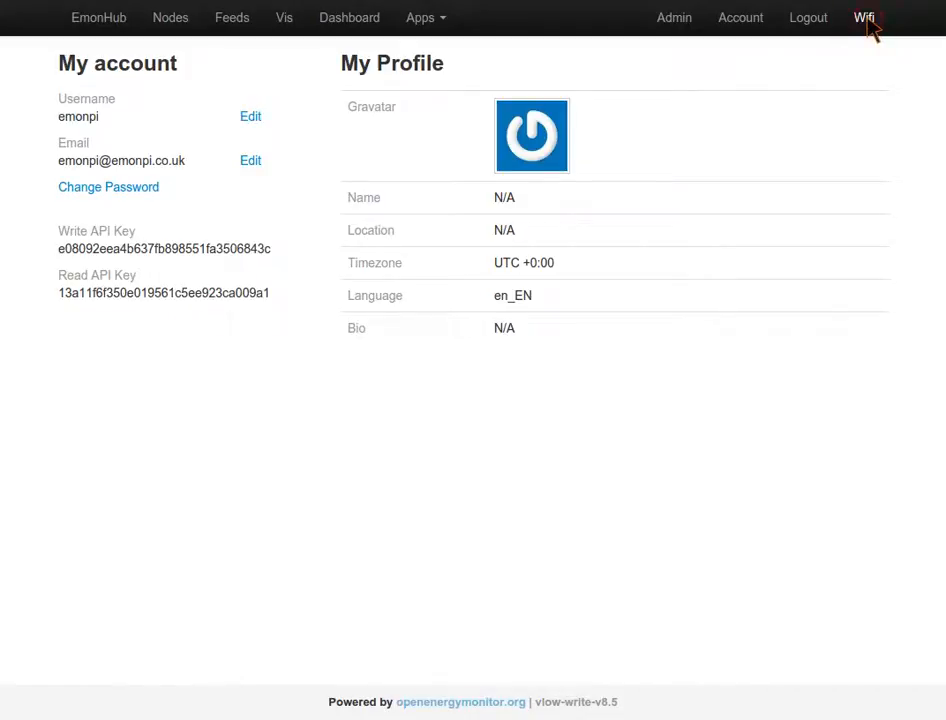
- Scan for Wi-Fi networks and type the OpenEnergyMonitor network password
click(862, 17)
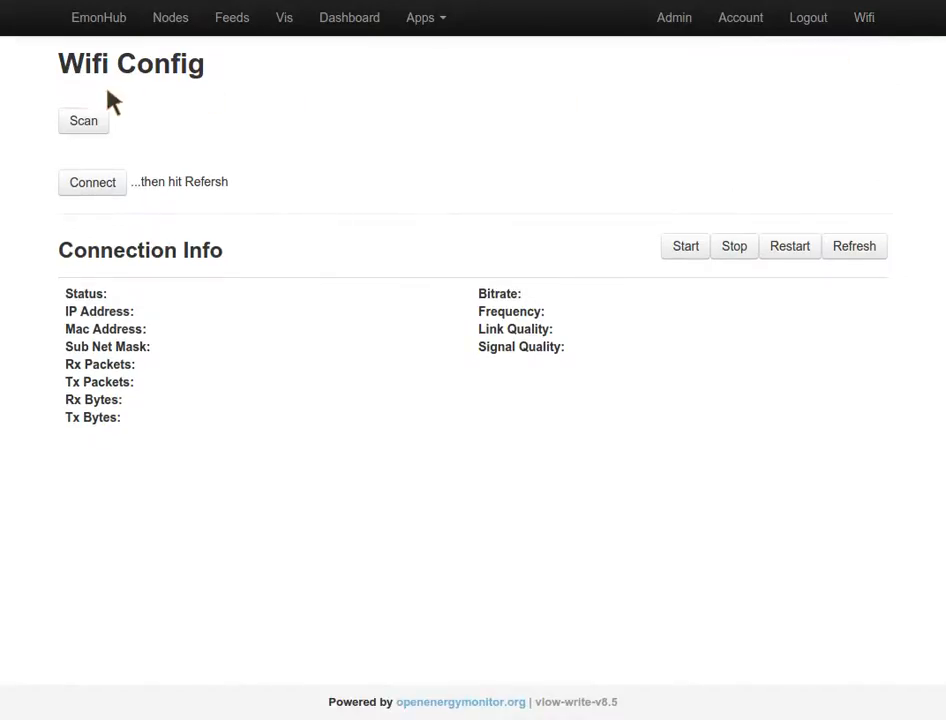
click(83, 120)
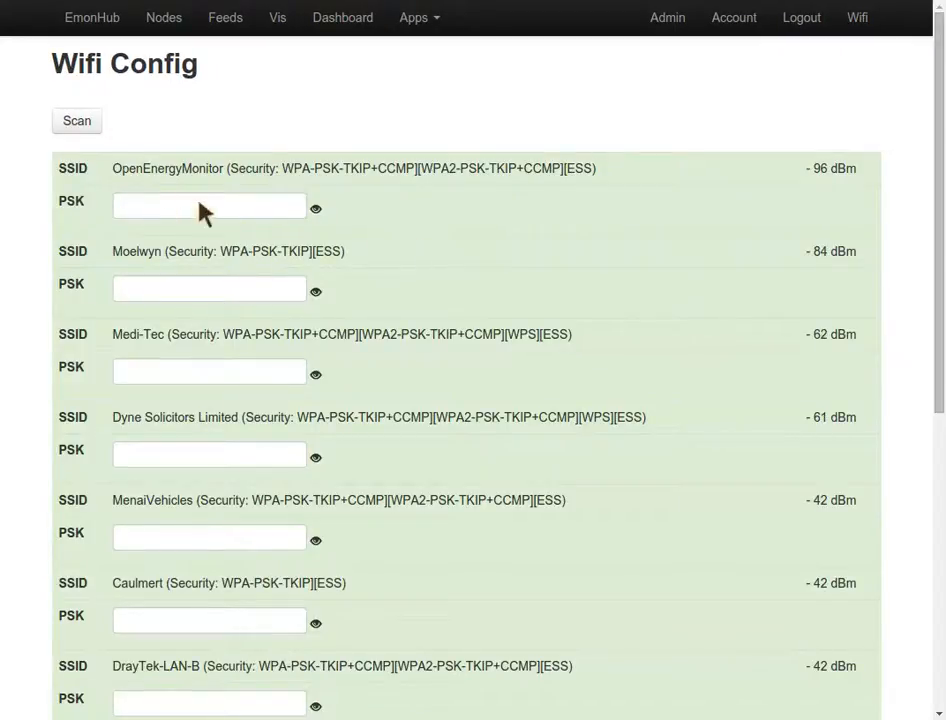
click(208, 206)
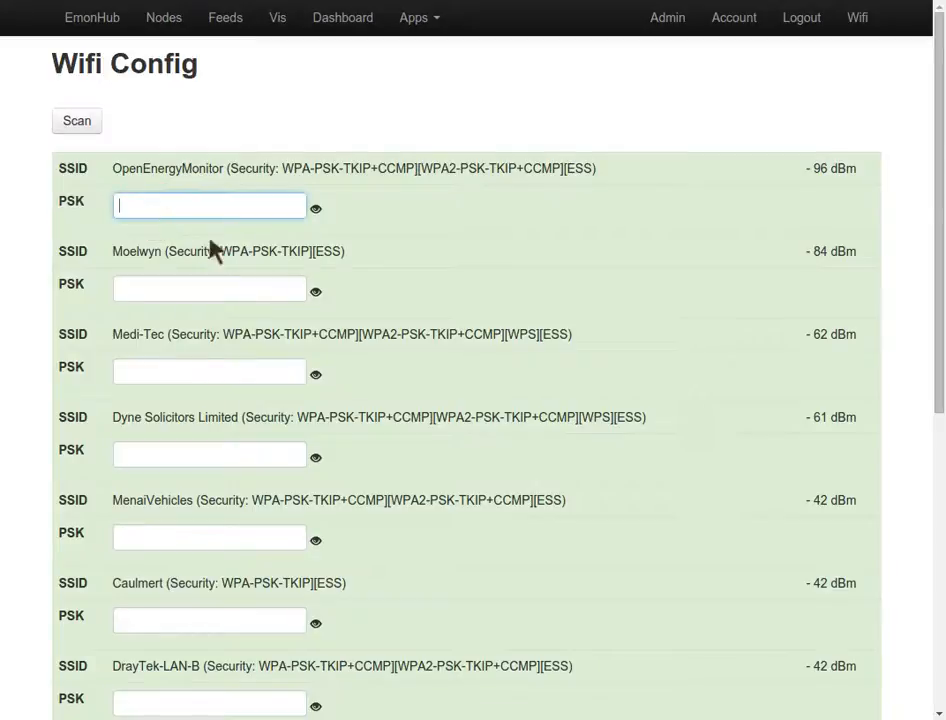
mouse_move(548, 338)
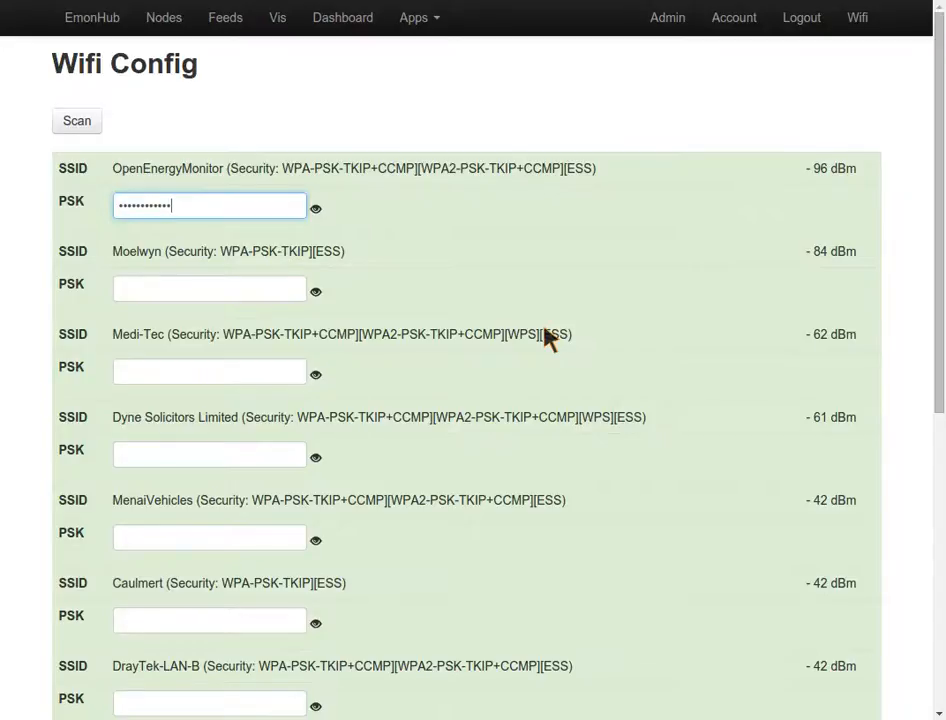
text(•)
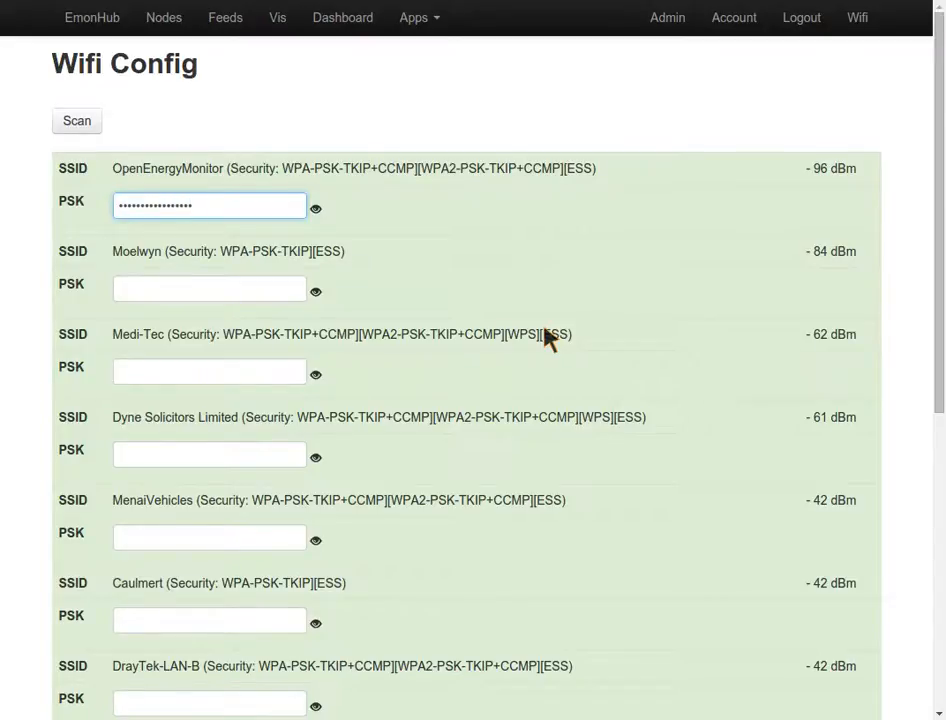
- Connect to OpenEnergyMonitor and refresh until status shows Connected with IP 10.0.1.102
scroll(down, 3)
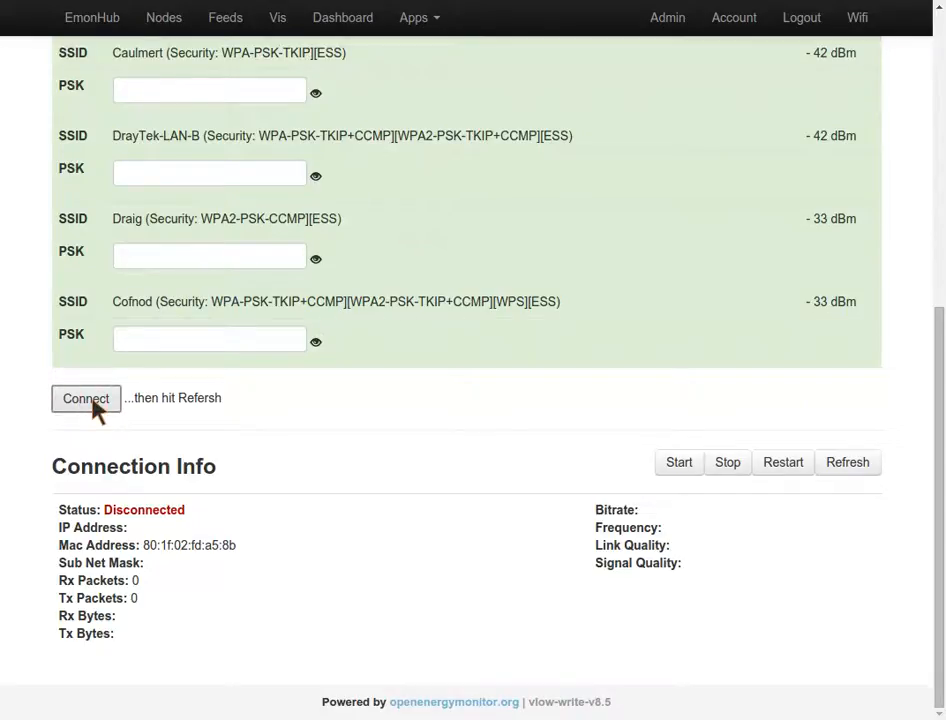
click(846, 462)
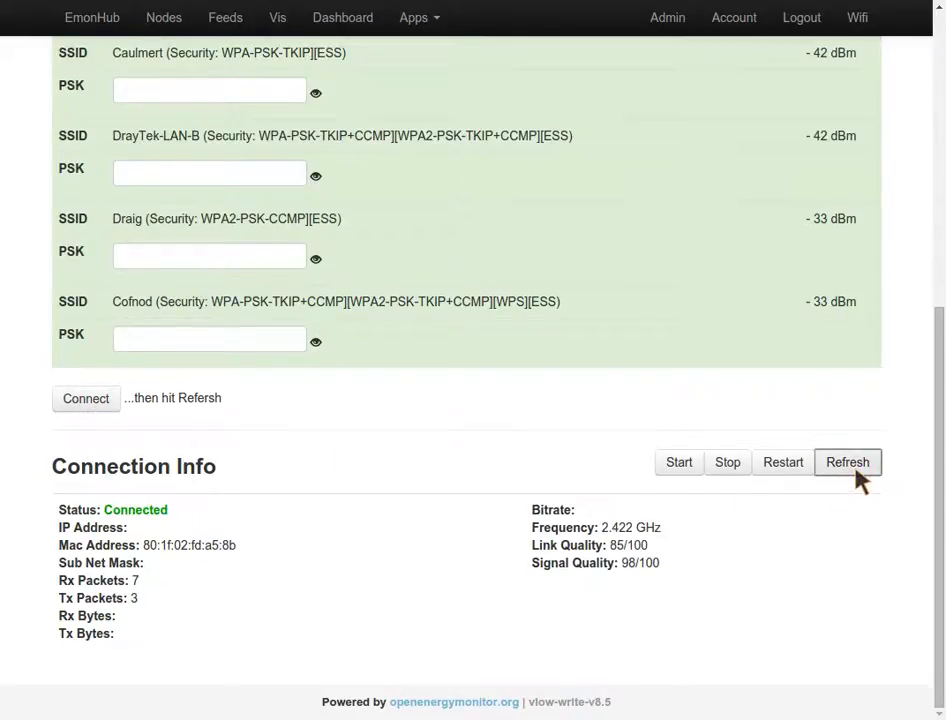
mouse_move(713, 507)
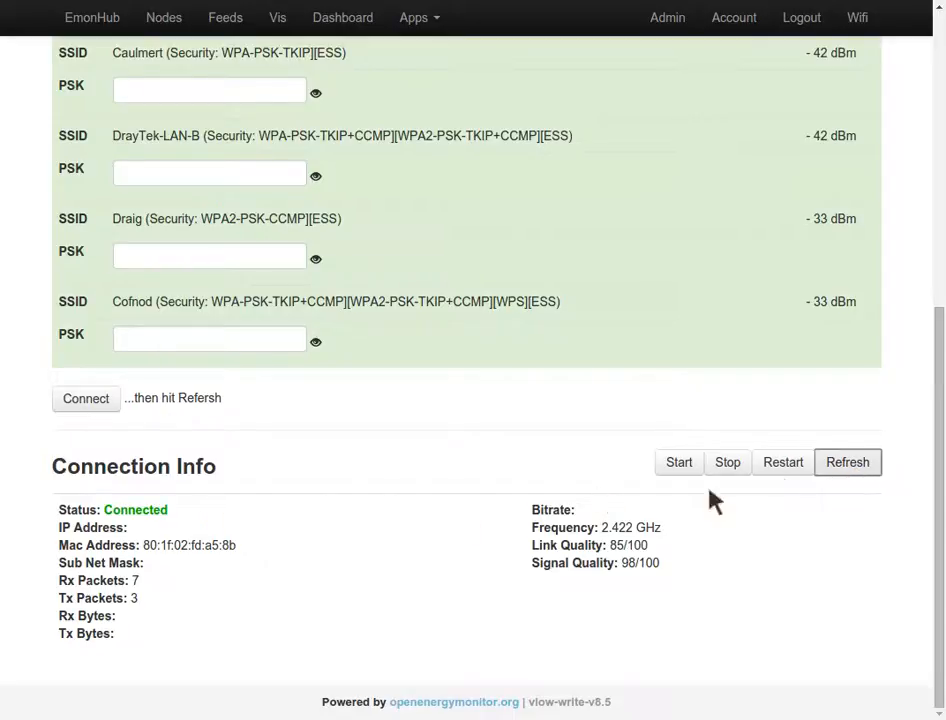
click(847, 462)
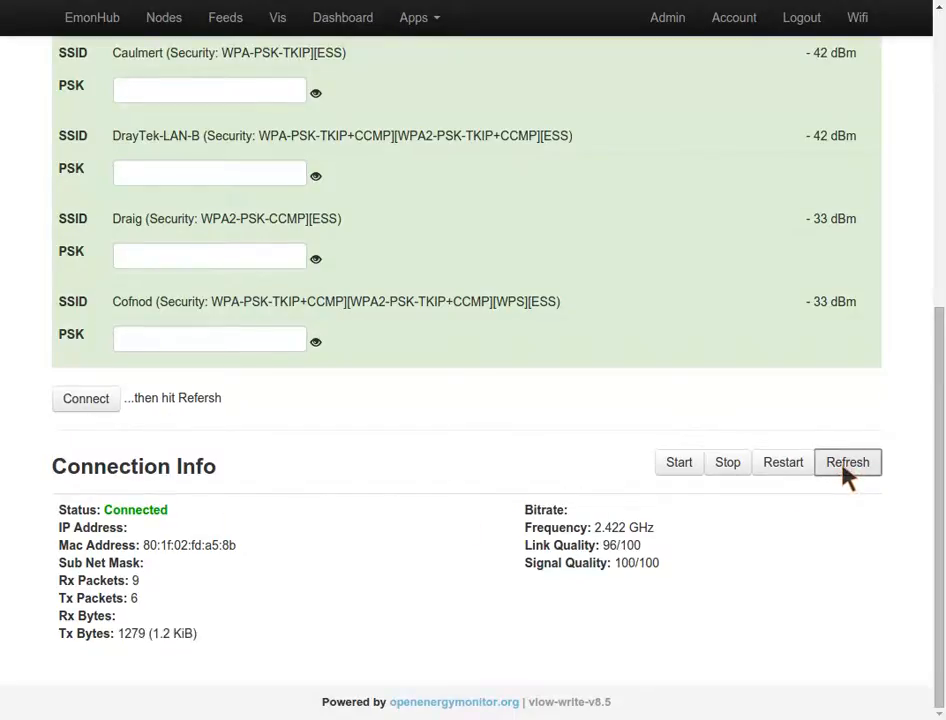
click(847, 462)
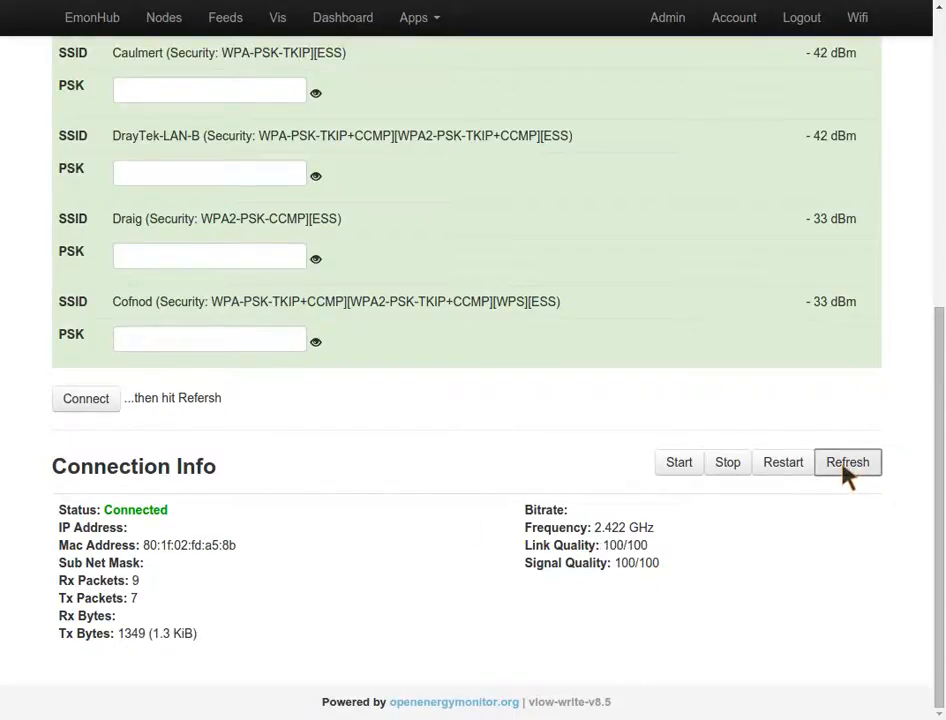
click(847, 462)
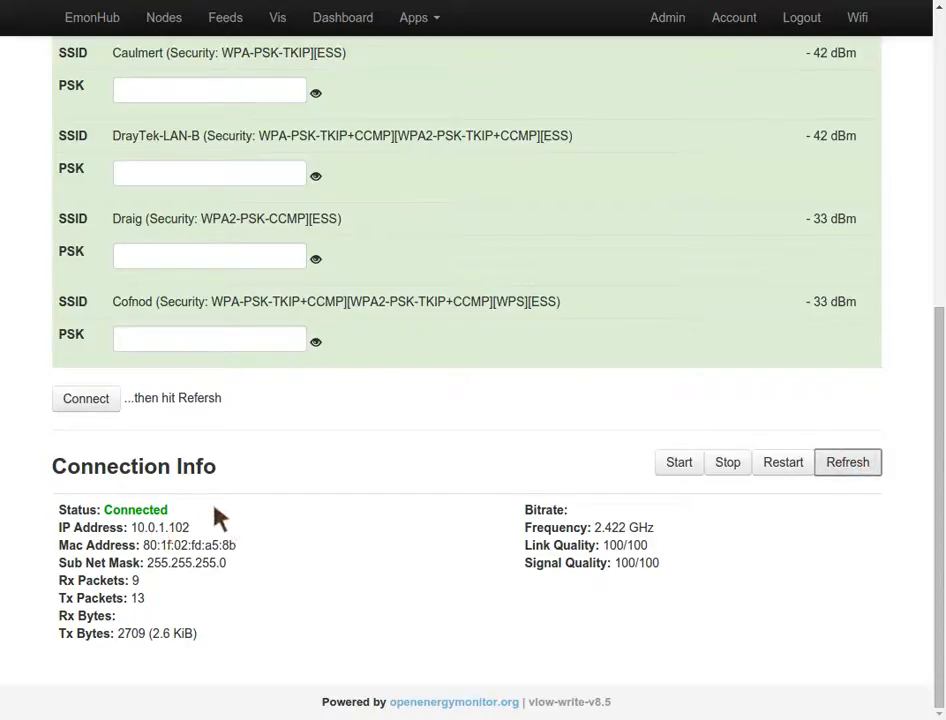
mouse_move(805, 470)
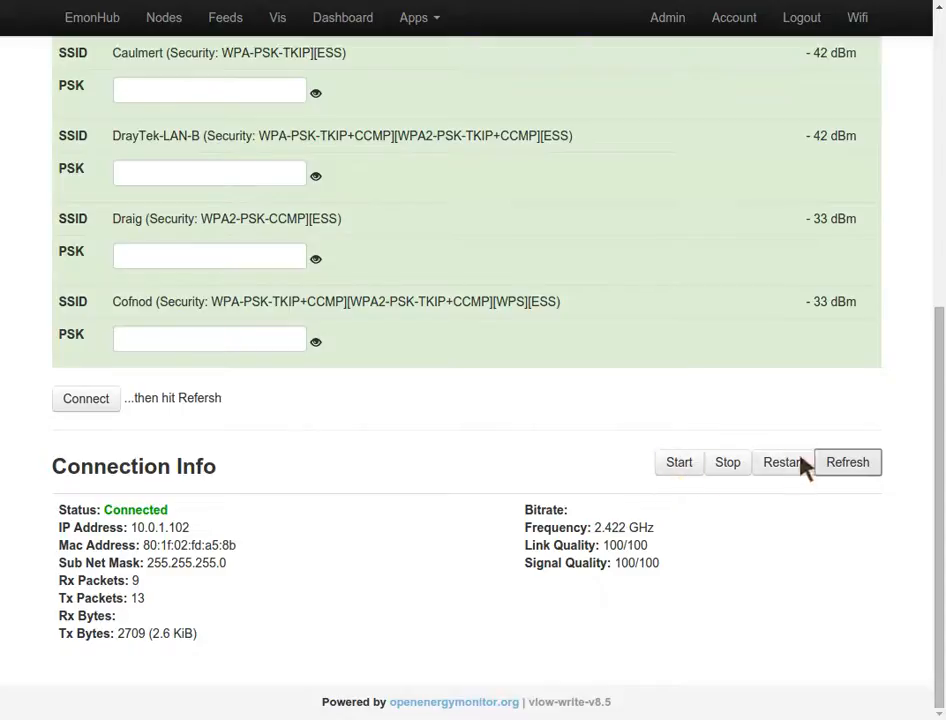
mouse_move(840, 485)
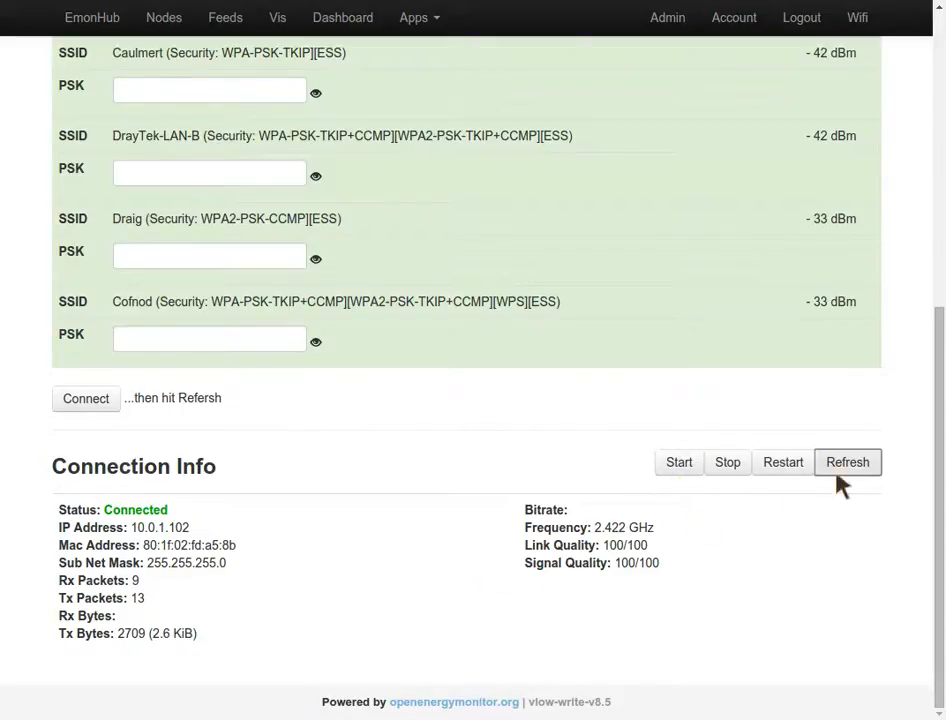
click(847, 462)
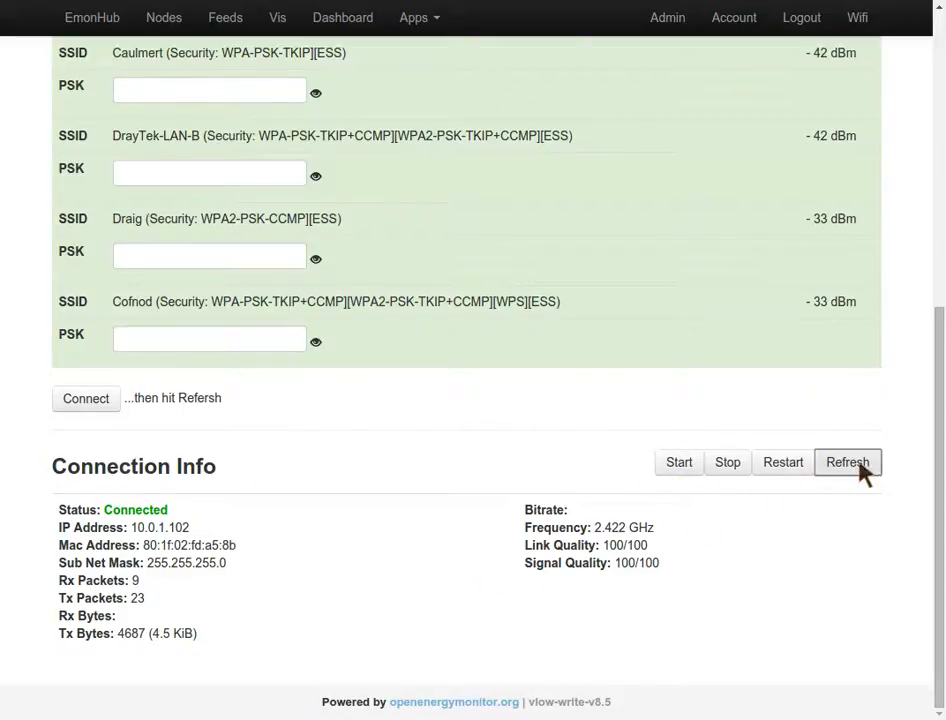
click(847, 462)
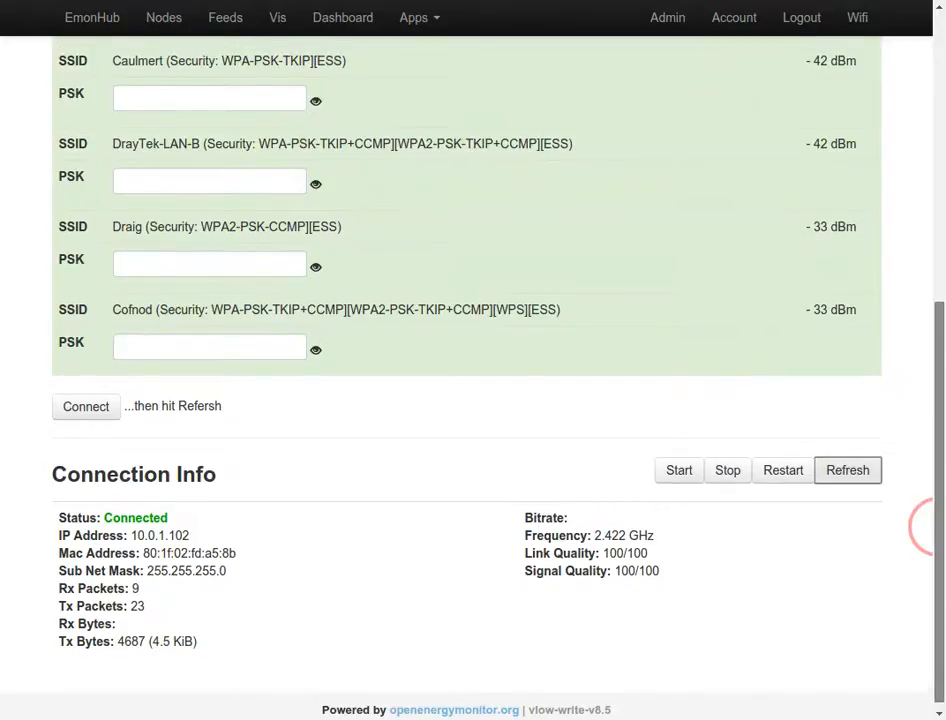